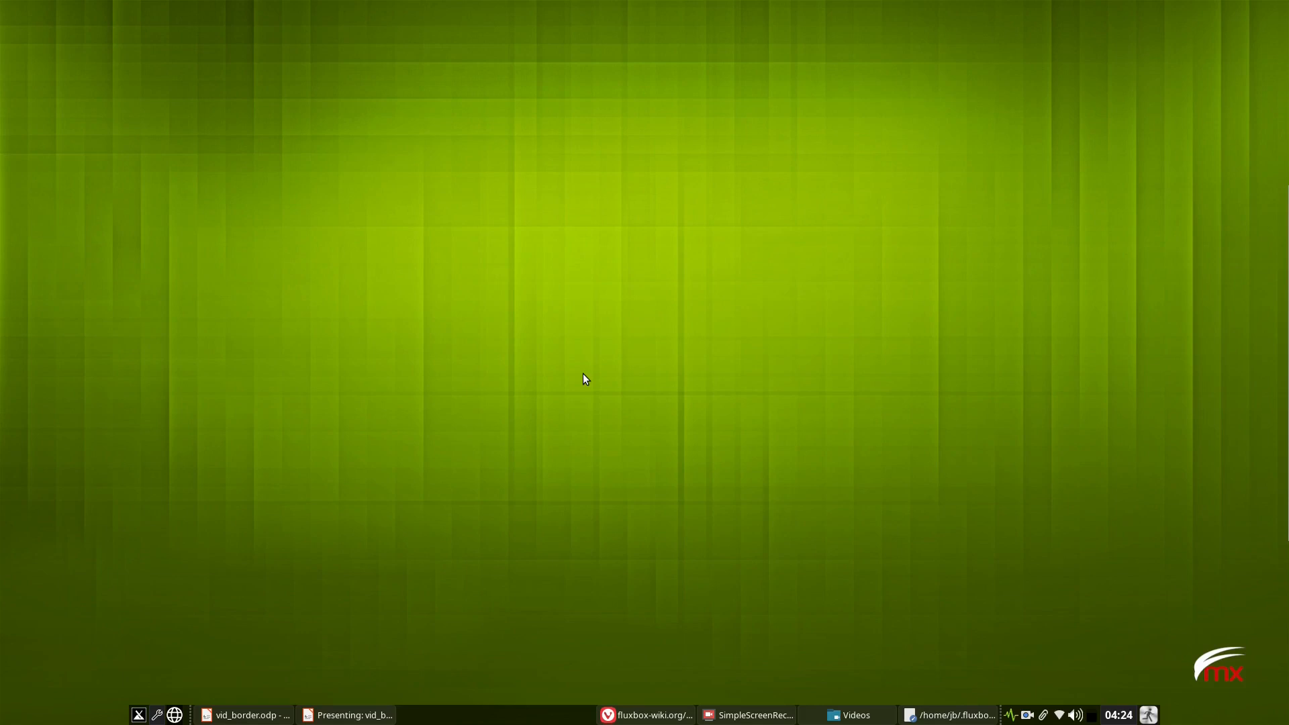
pyautogui.moveTo(472, 273)
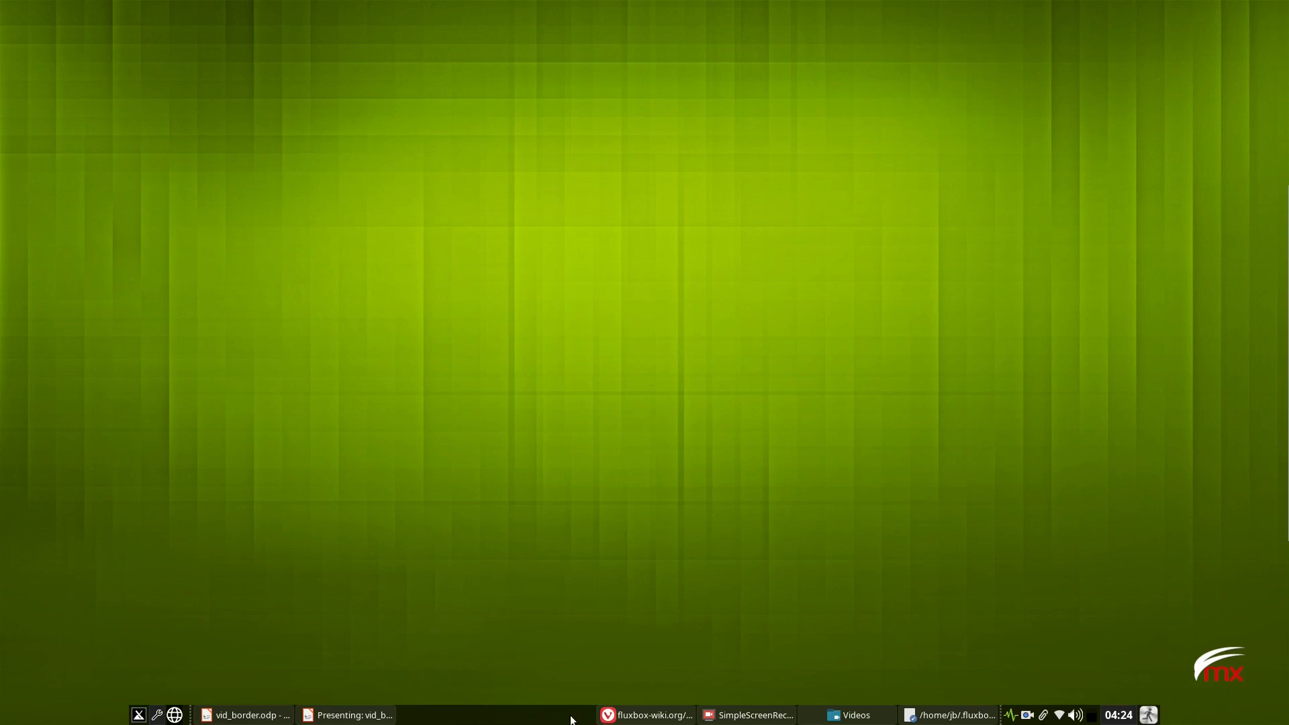
pyautogui.moveTo(508, 684)
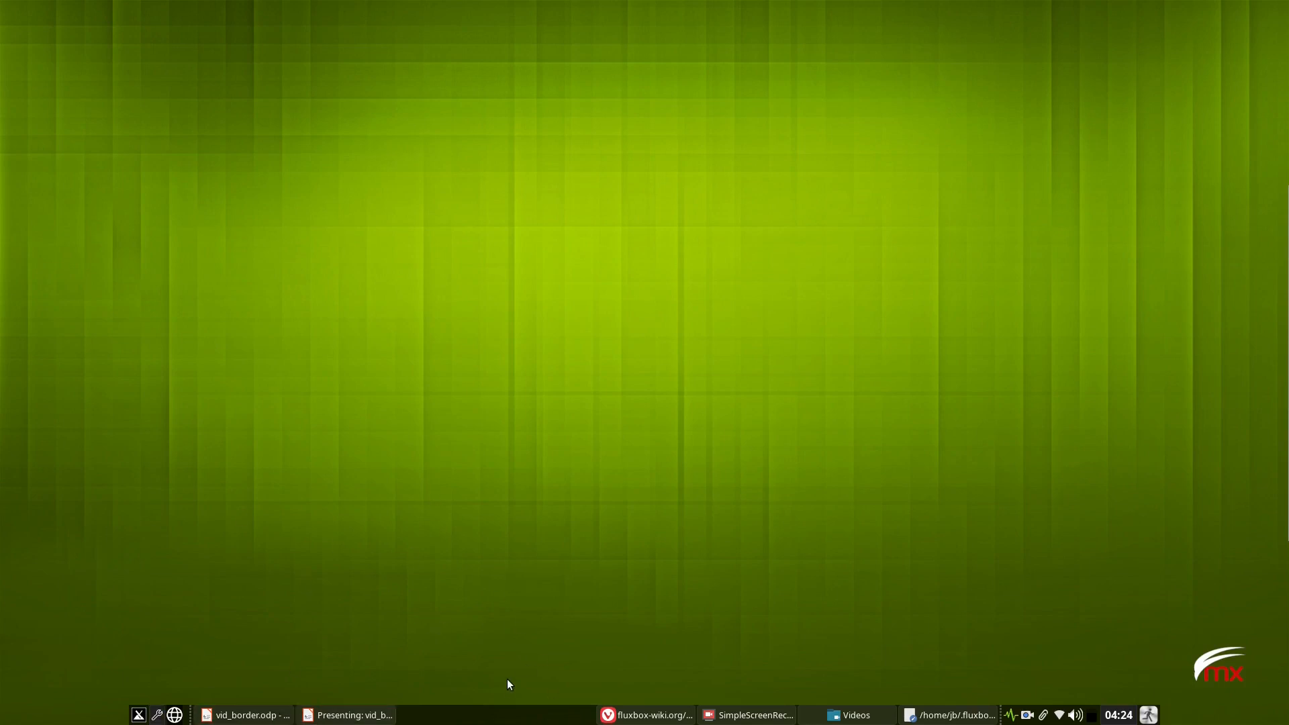
pyautogui.moveTo(485, 716)
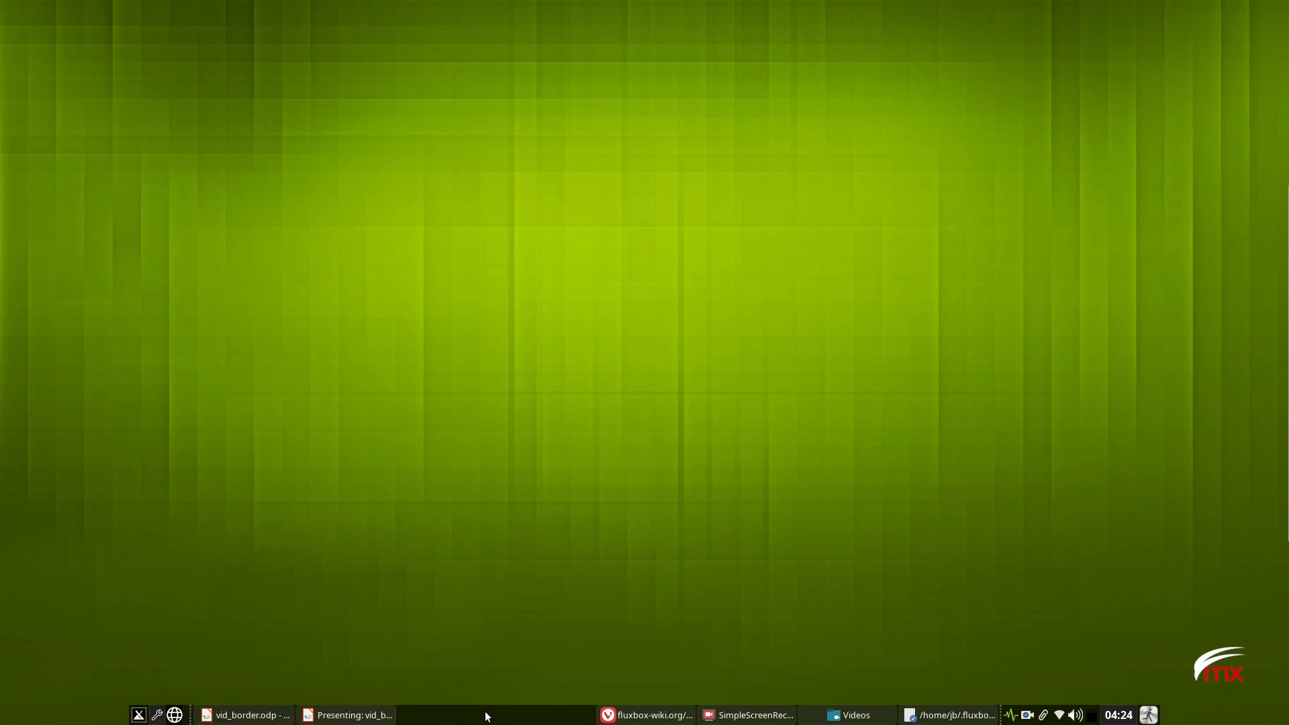
pyautogui.moveTo(372, 404)
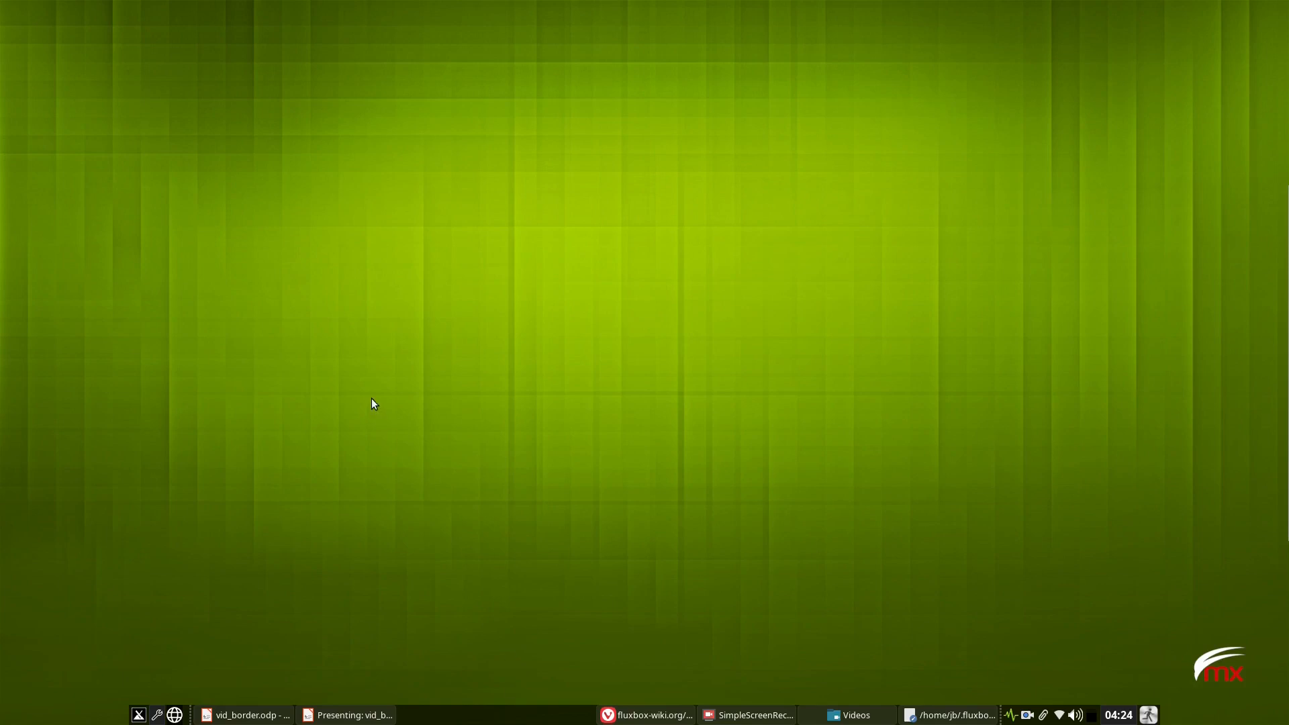
pyautogui.moveTo(395, 391)
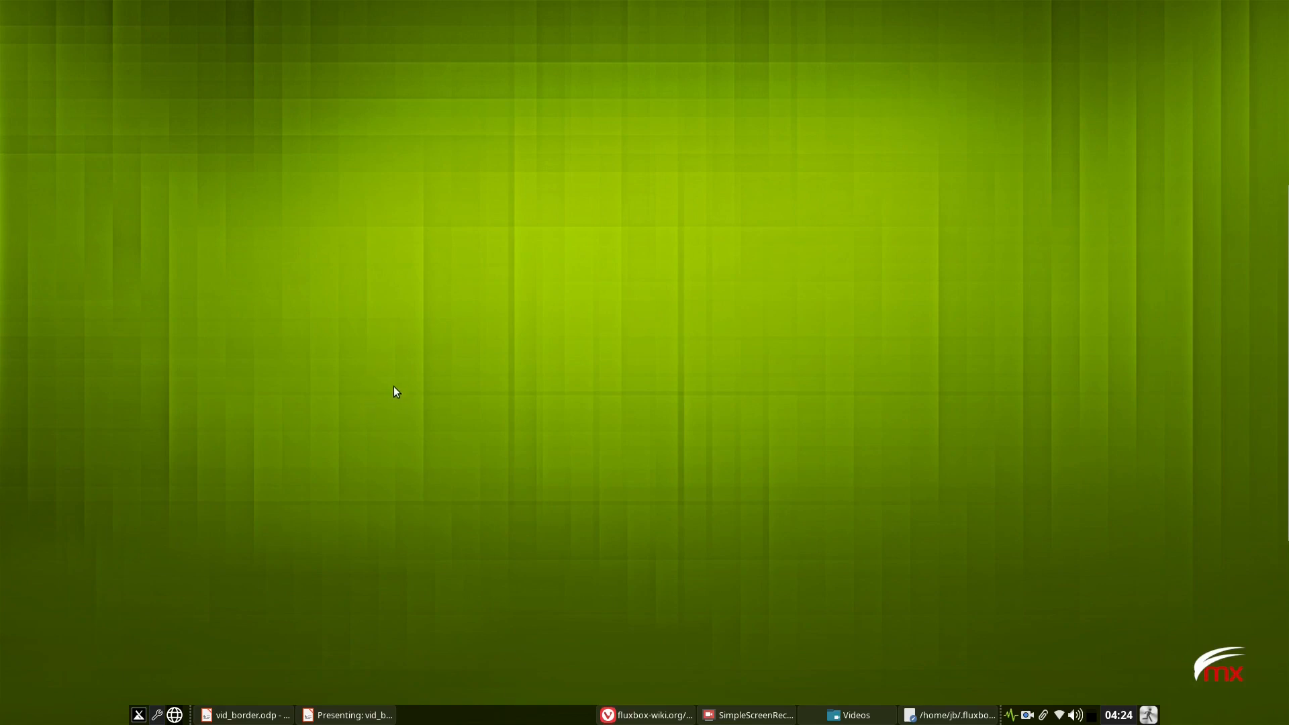
pyautogui.moveTo(350, 371)
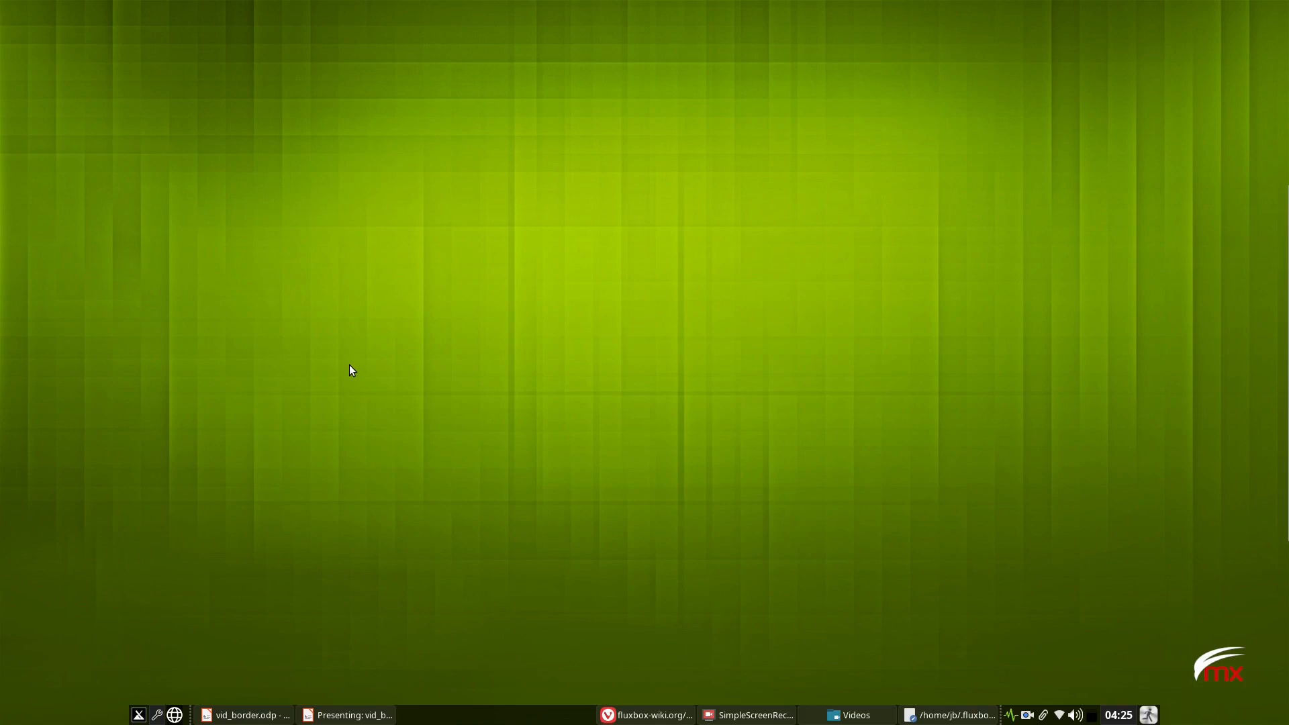
pyautogui.moveTo(411, 386)
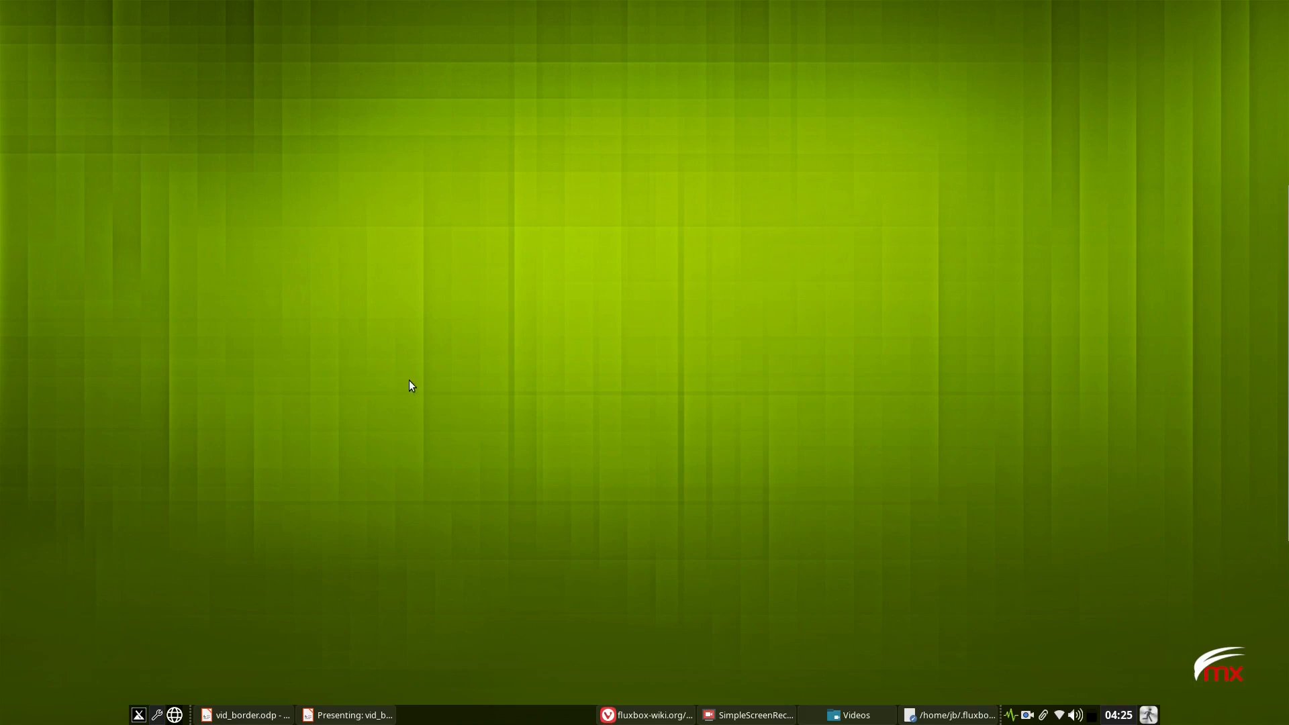
pyautogui.moveTo(427, 427)
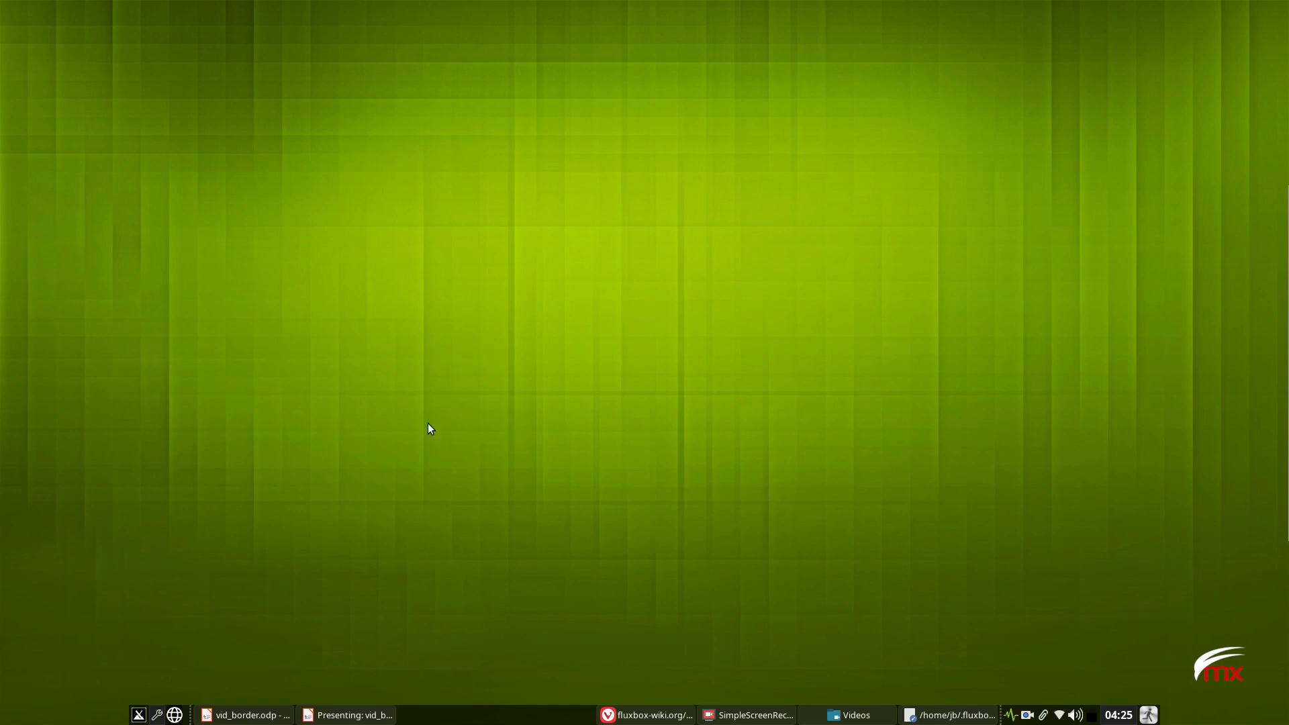
pyautogui.moveTo(408, 332)
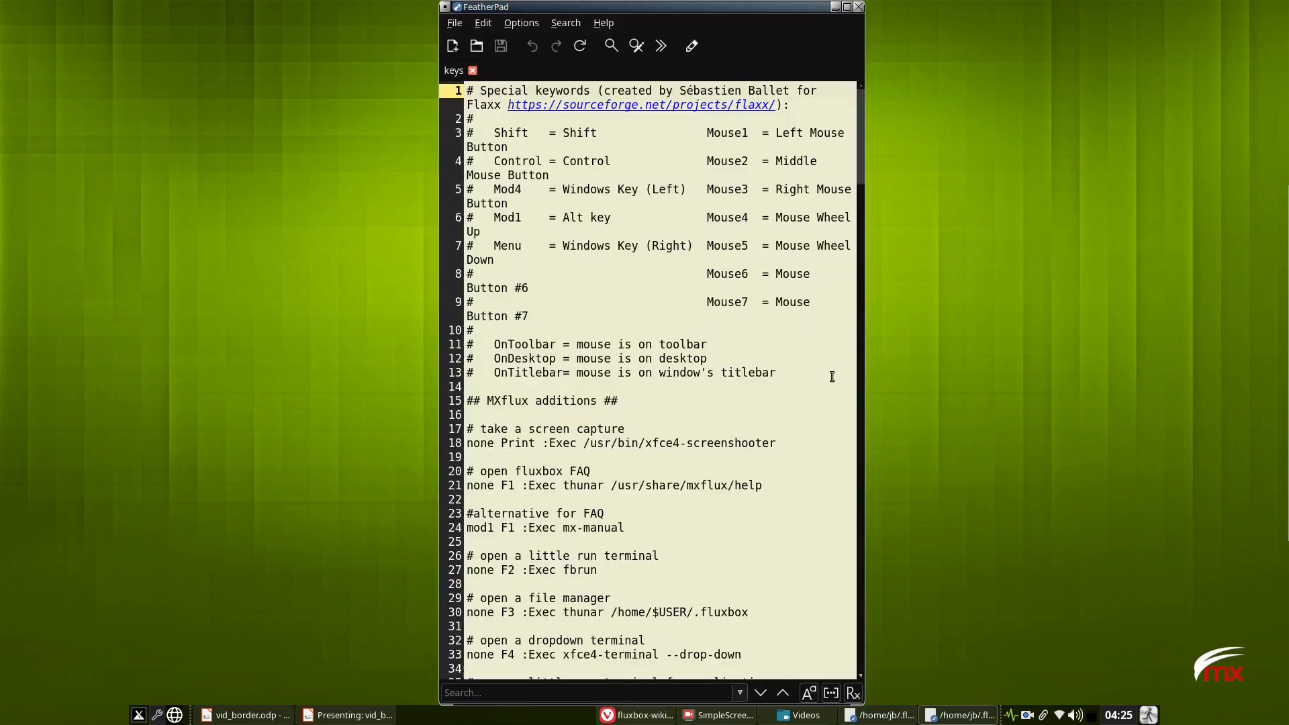
# - Scroll down through the keys file after widening the FeatherPad window
pyautogui.scroll(-3)
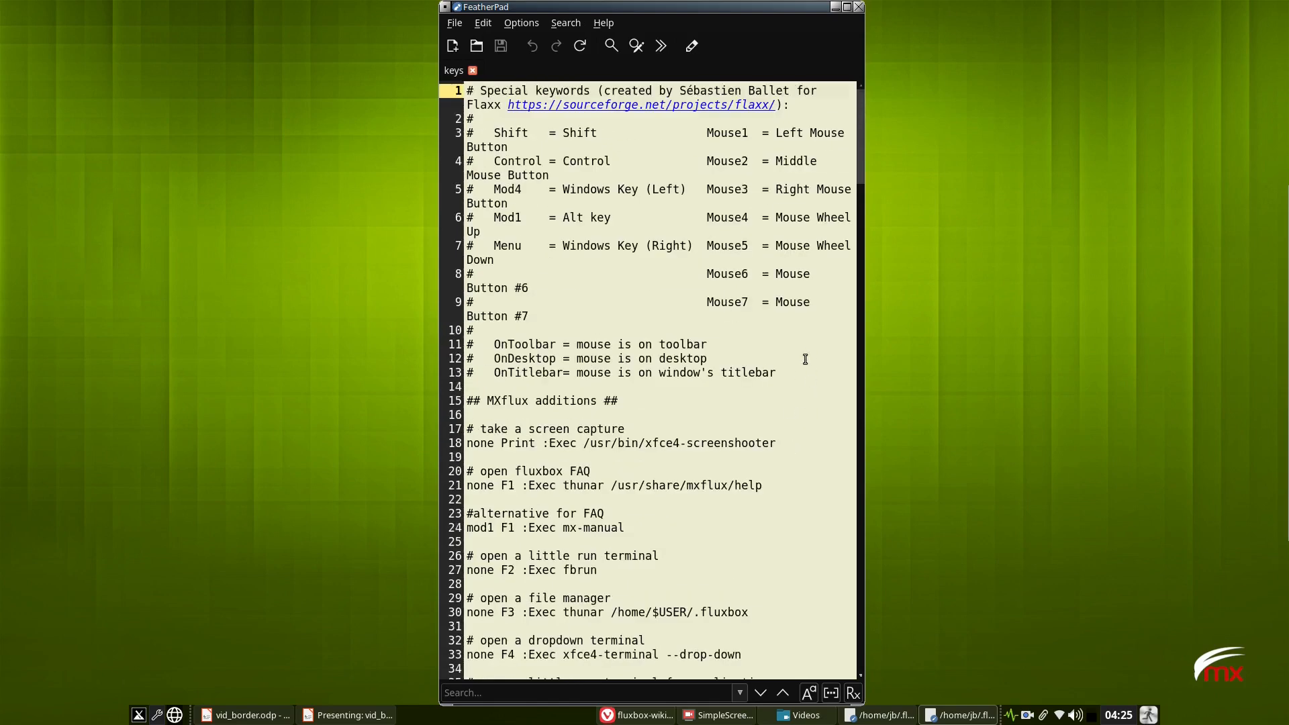
pyautogui.moveTo(241, 616)
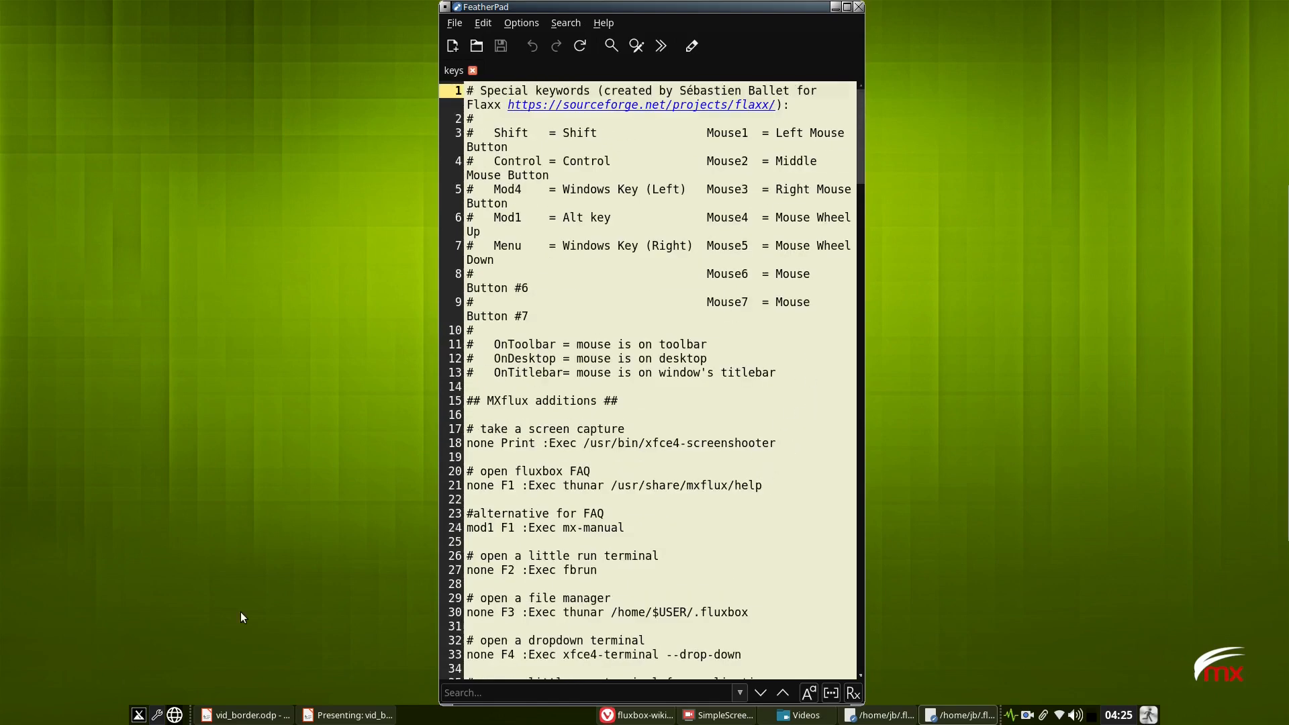
pyautogui.moveTo(347, 455)
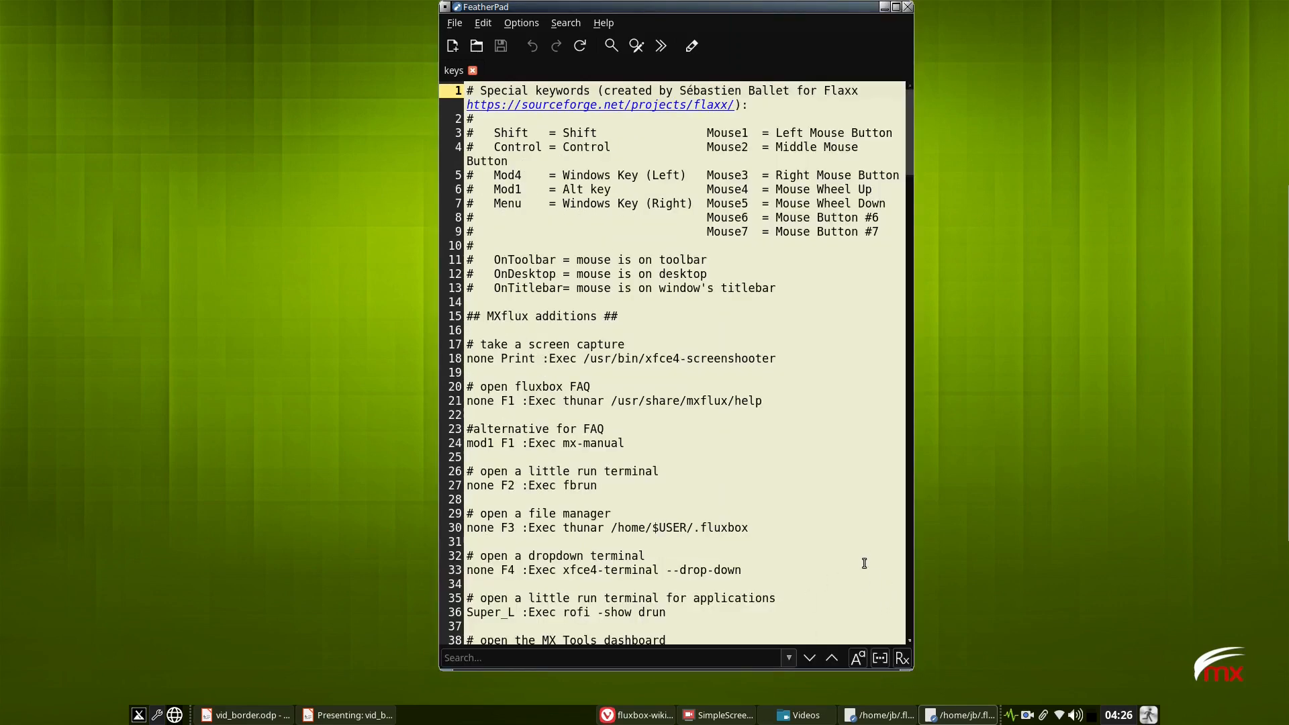
pyautogui.moveTo(674, 7); pyautogui.dragTo(606, 29)
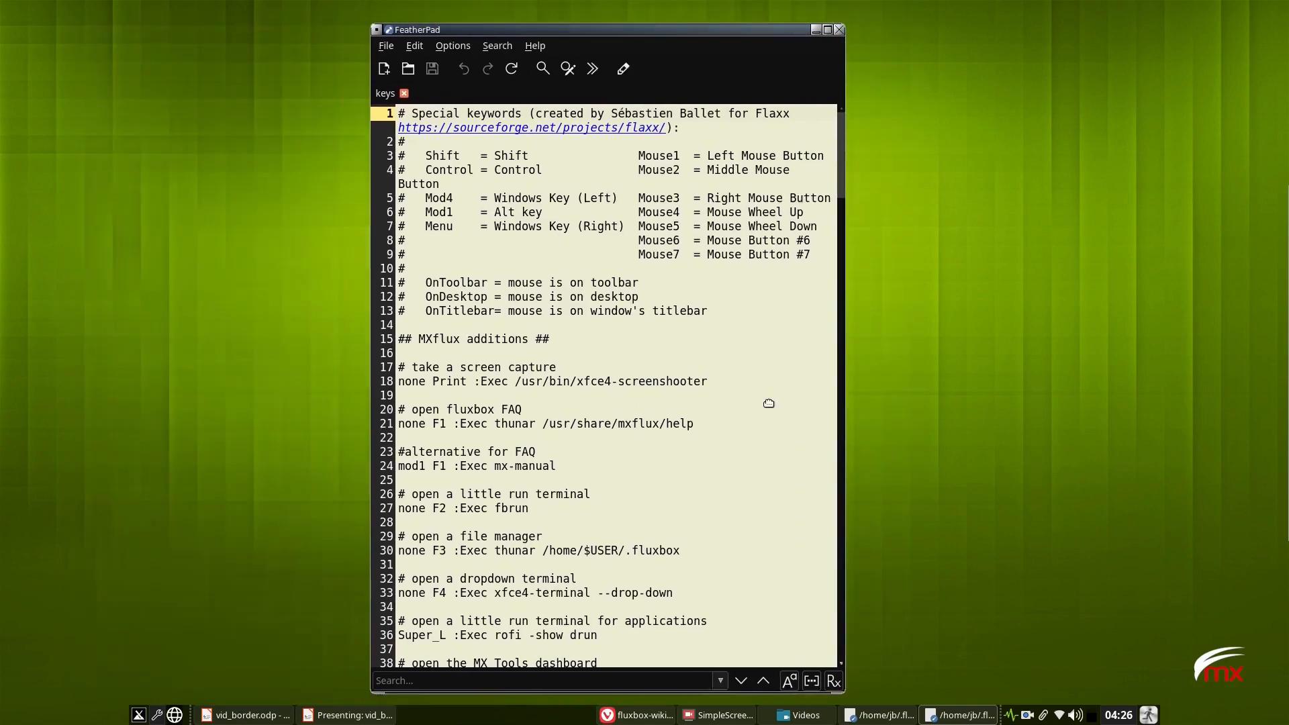
pyautogui.moveTo(604, 28); pyautogui.dragTo(665, 18)
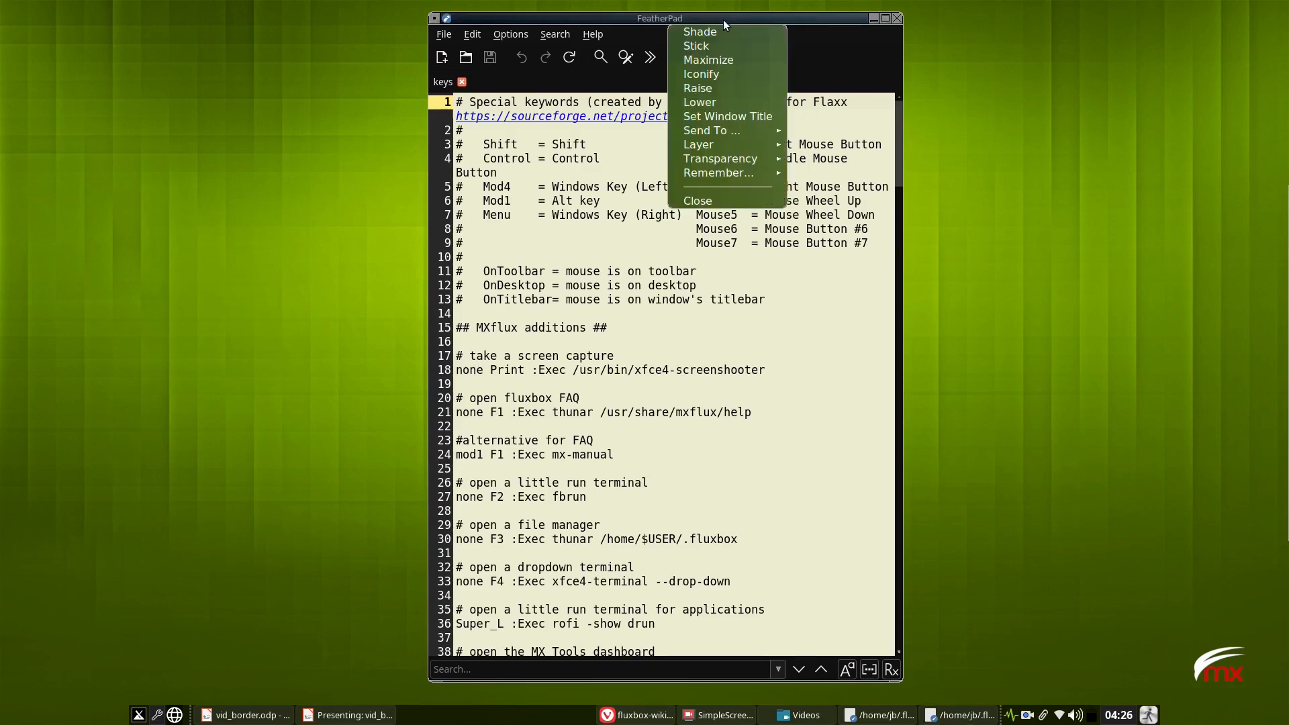
pyautogui.moveTo(719, 45)
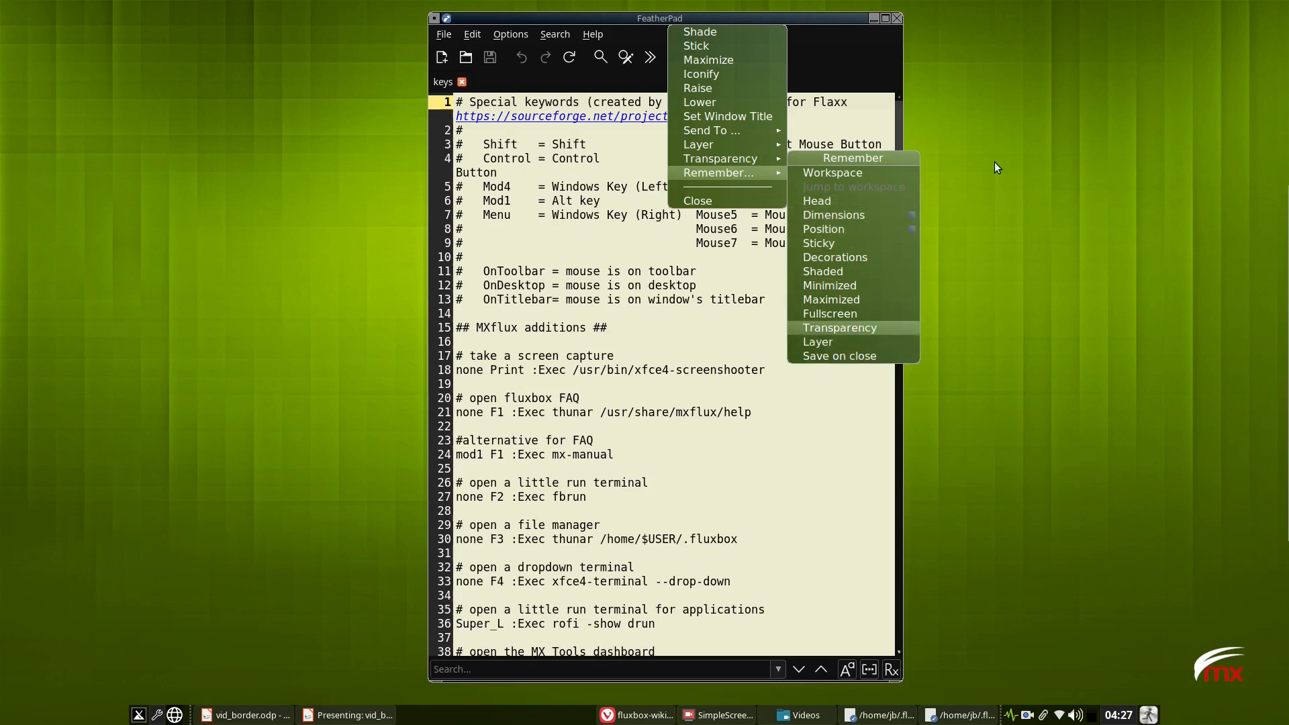
pyautogui.click(534, 391)
pyautogui.write('options')
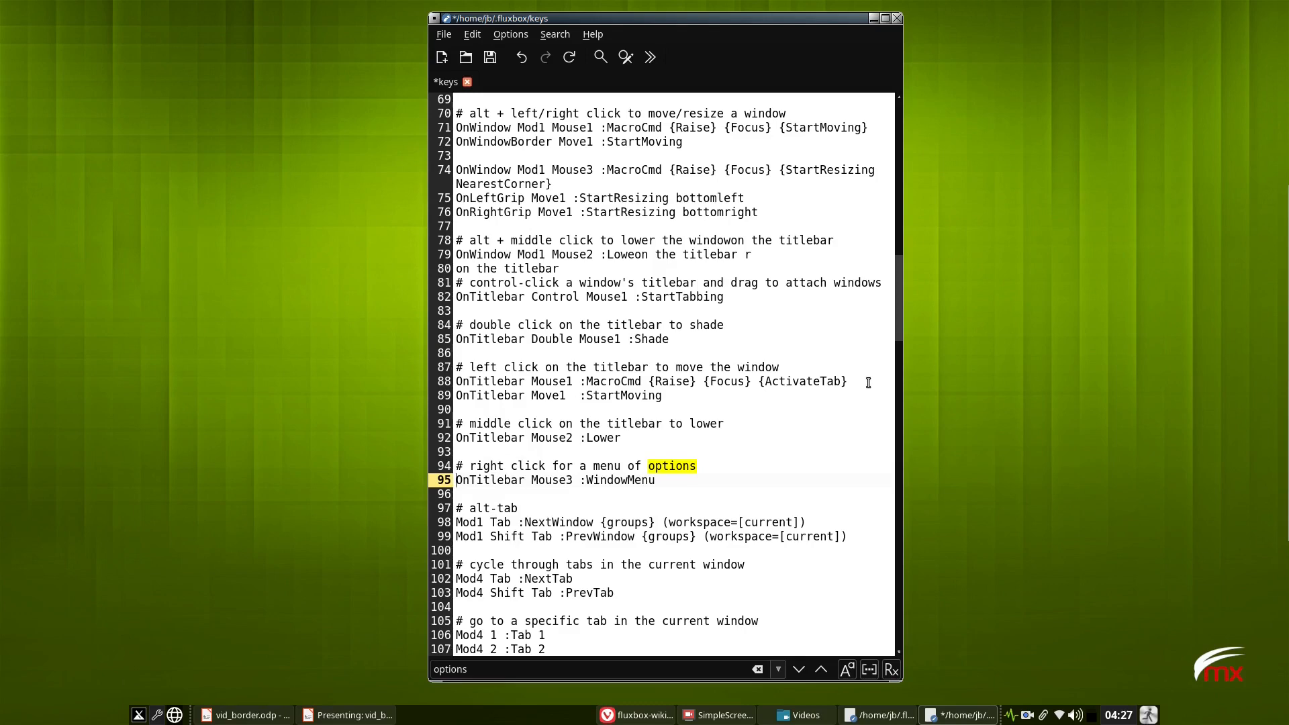
# - Comment the old binding, add 'OnWindow Mouse2 :WindowMenu' and save the keys file
pyautogui.write('#')
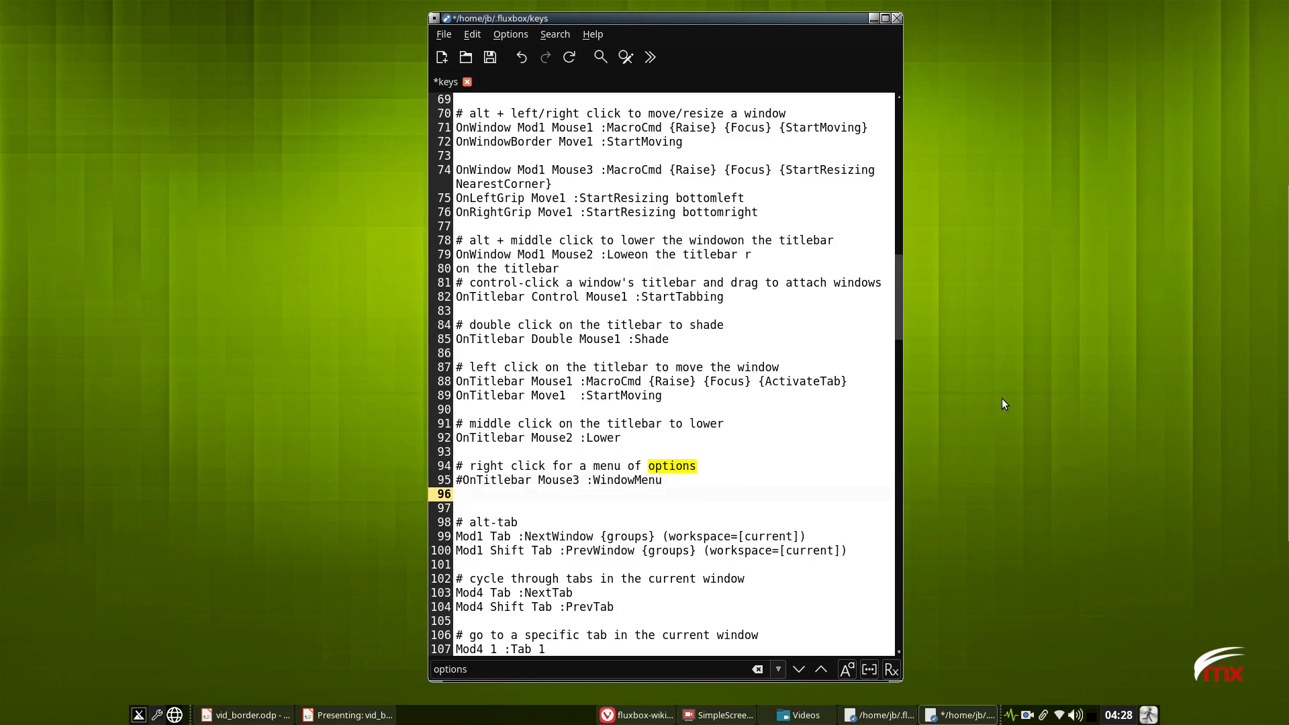
pyautogui.write('OnWindow Mouse')
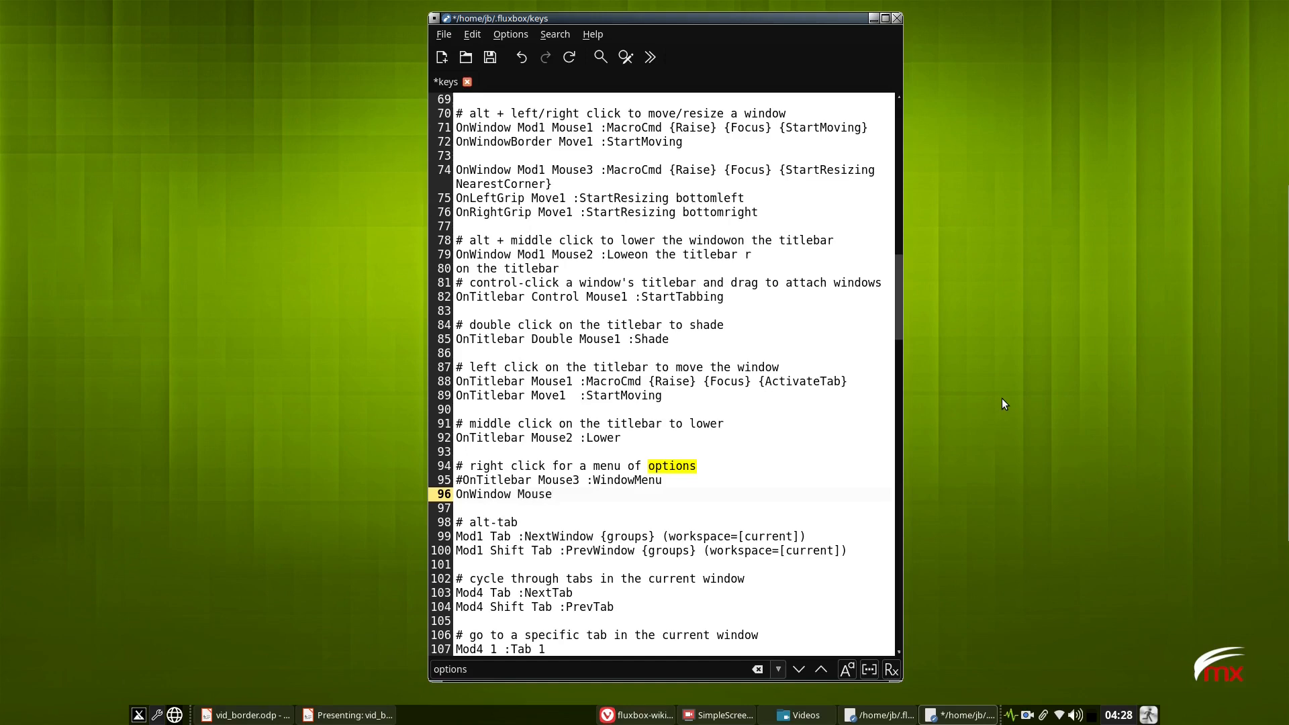
pyautogui.write('2 :')
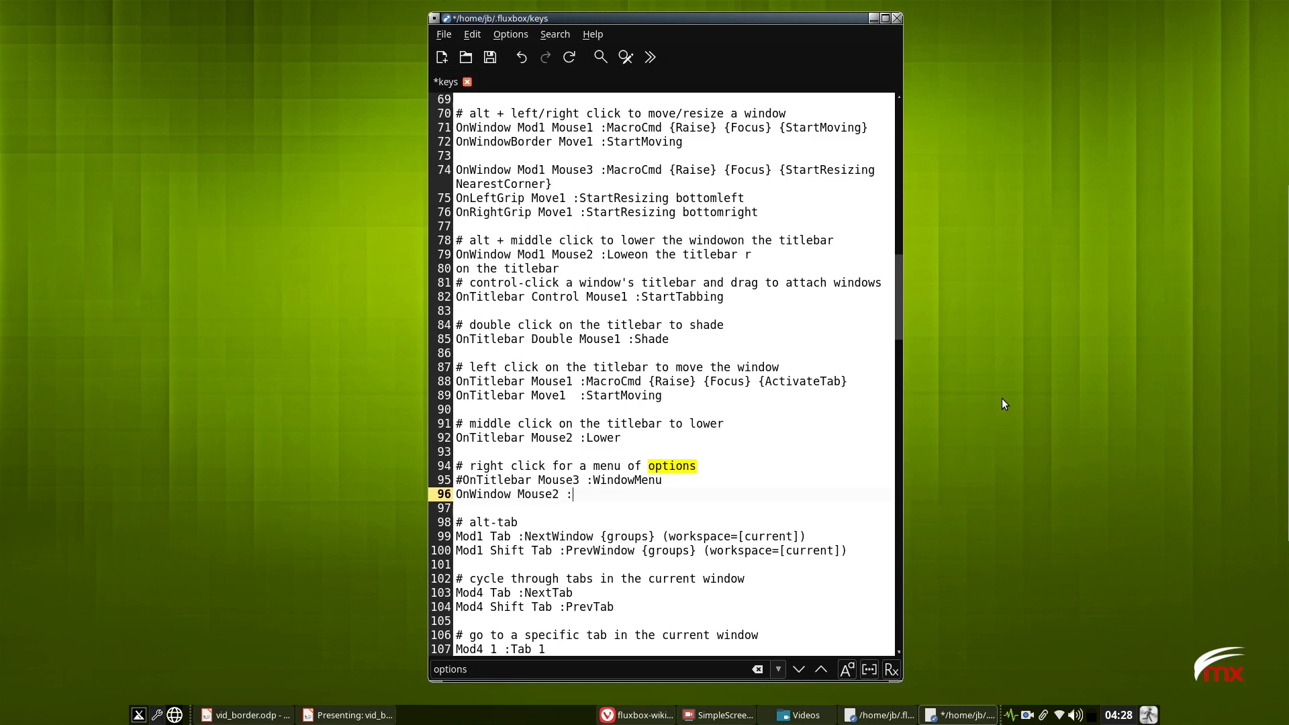
pyautogui.write('WindowMenu')
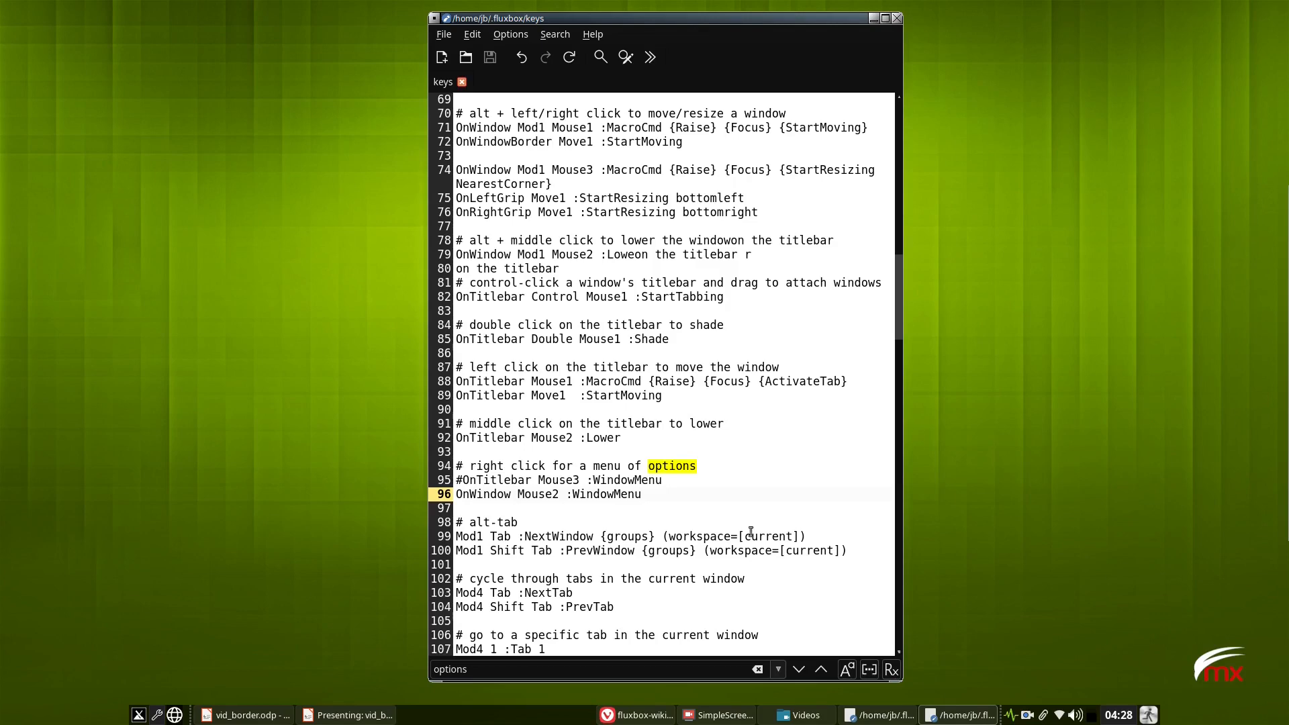
pyautogui.click(895, 17)
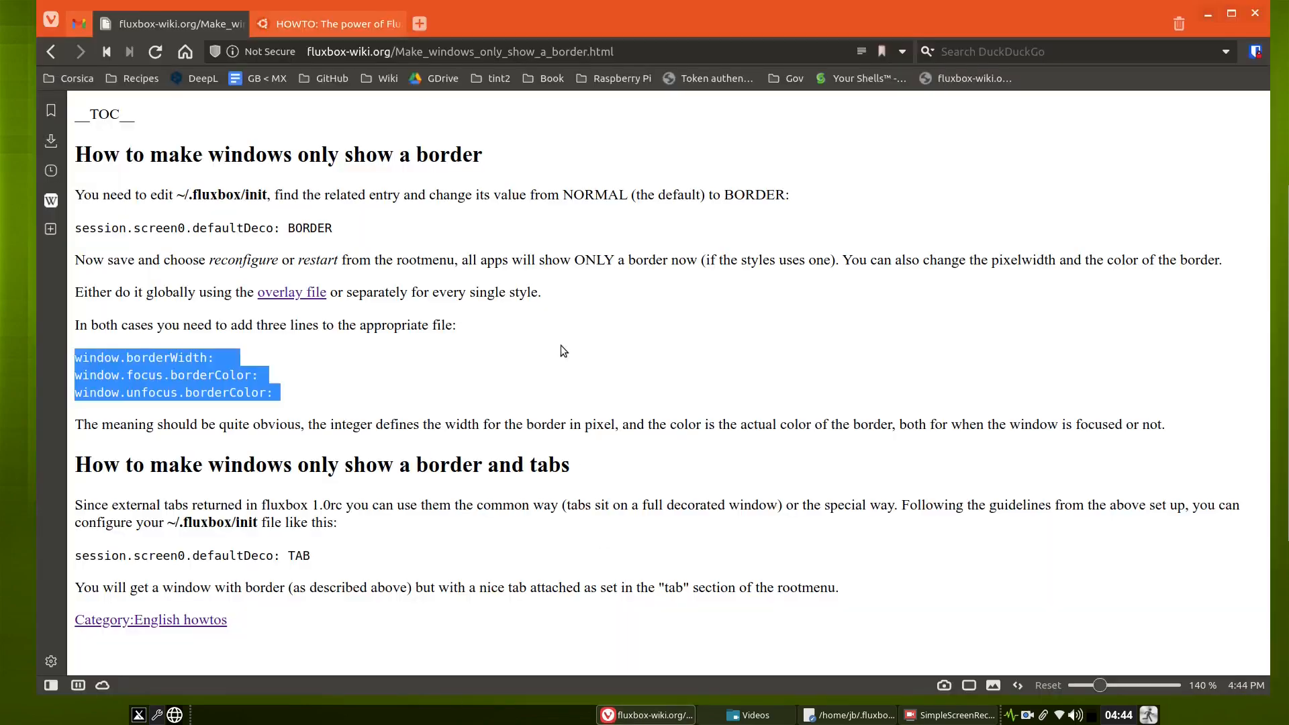
# - Minimize Vivaldi to clear the desktop for the Fluxbox root menu
pyautogui.click(304, 382)
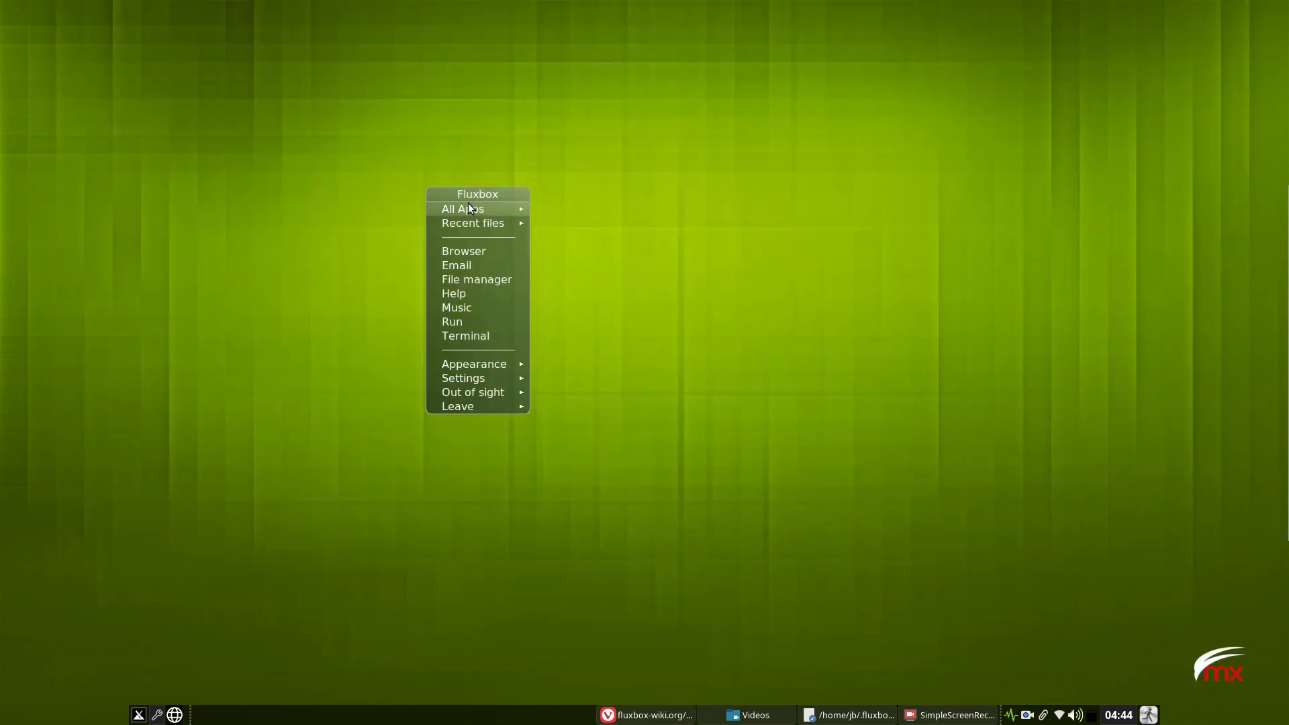
pyautogui.moveTo(573, 405)
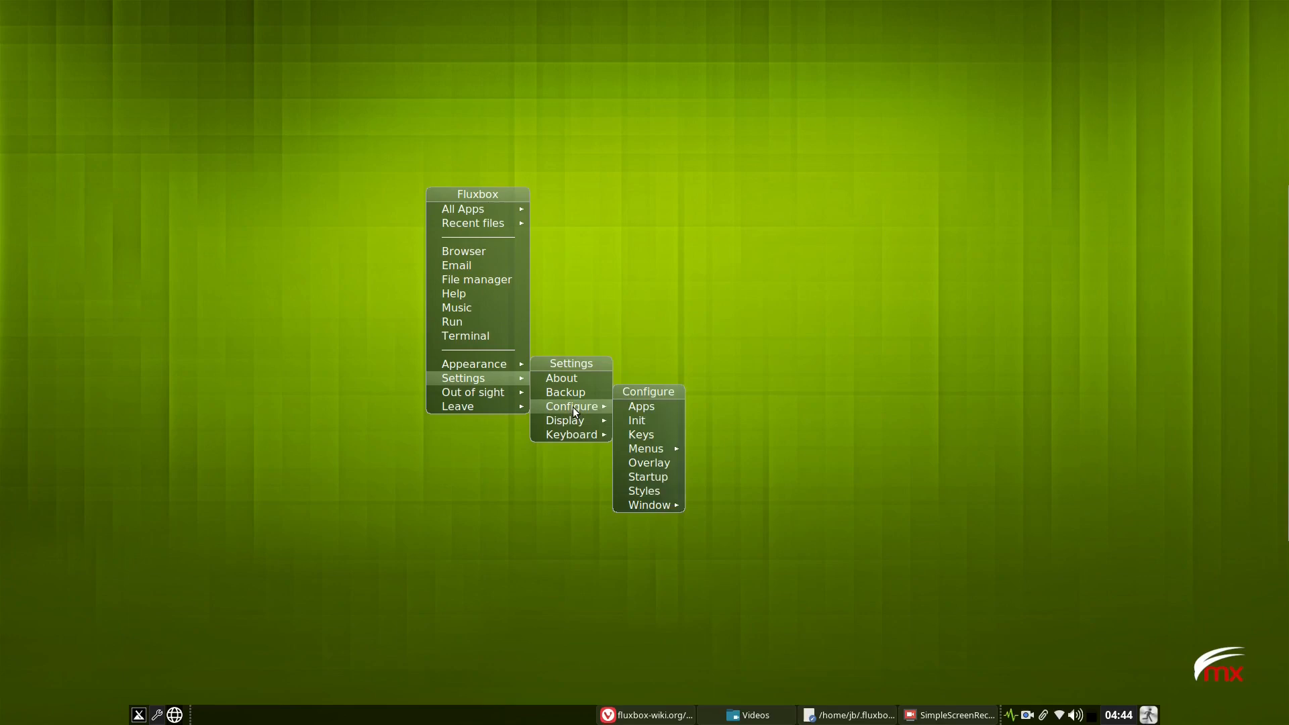
# - Load the Fluxbox init file in FeatherPad via Settings > Configure > Init
pyautogui.click(637, 420)
pyautogui.write('NORMAL')
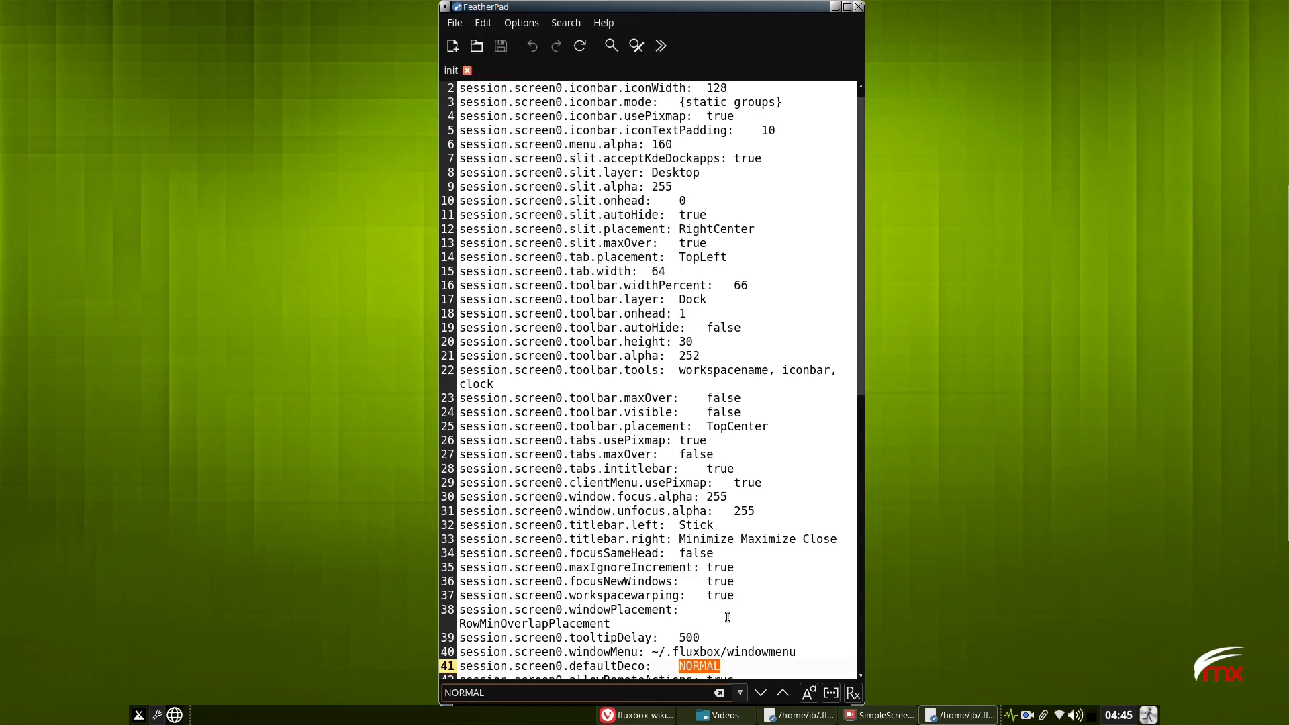
# - Change session.screen0.defaultDeco from NORMAL to BORDER in the init file
pyautogui.scroll(-3)
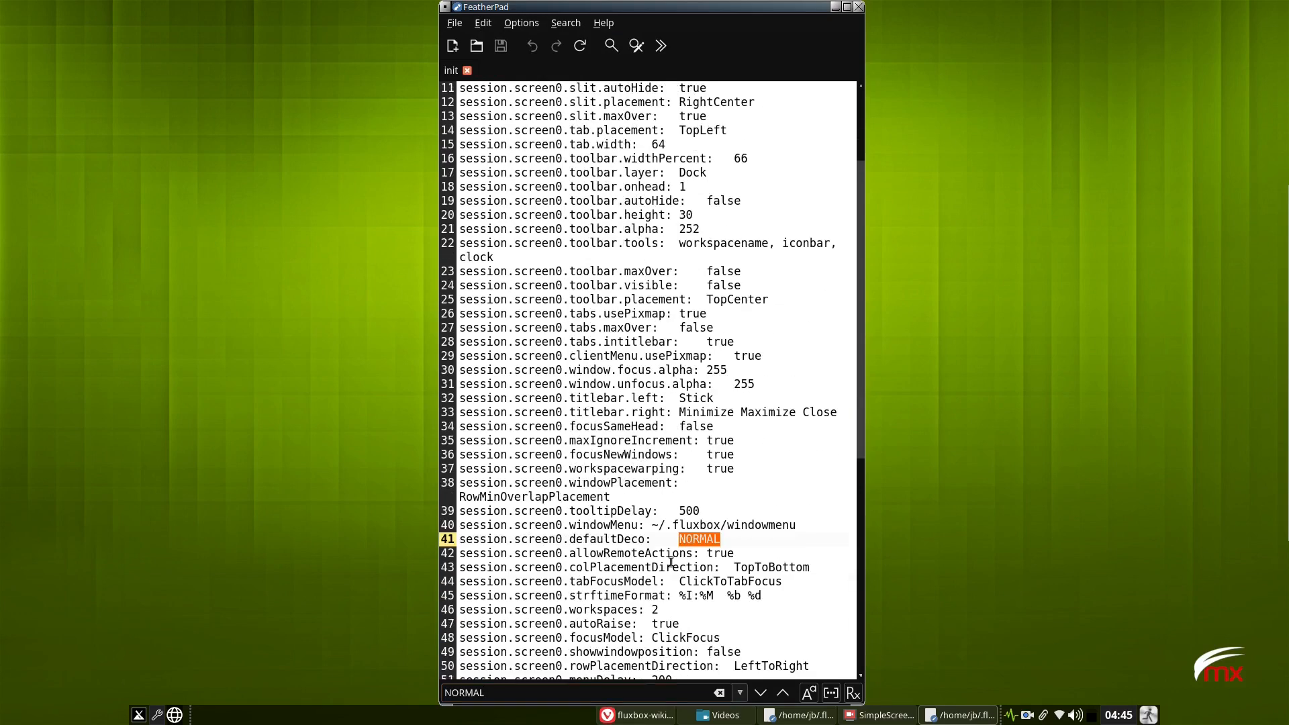
pyautogui.write('BORDER')
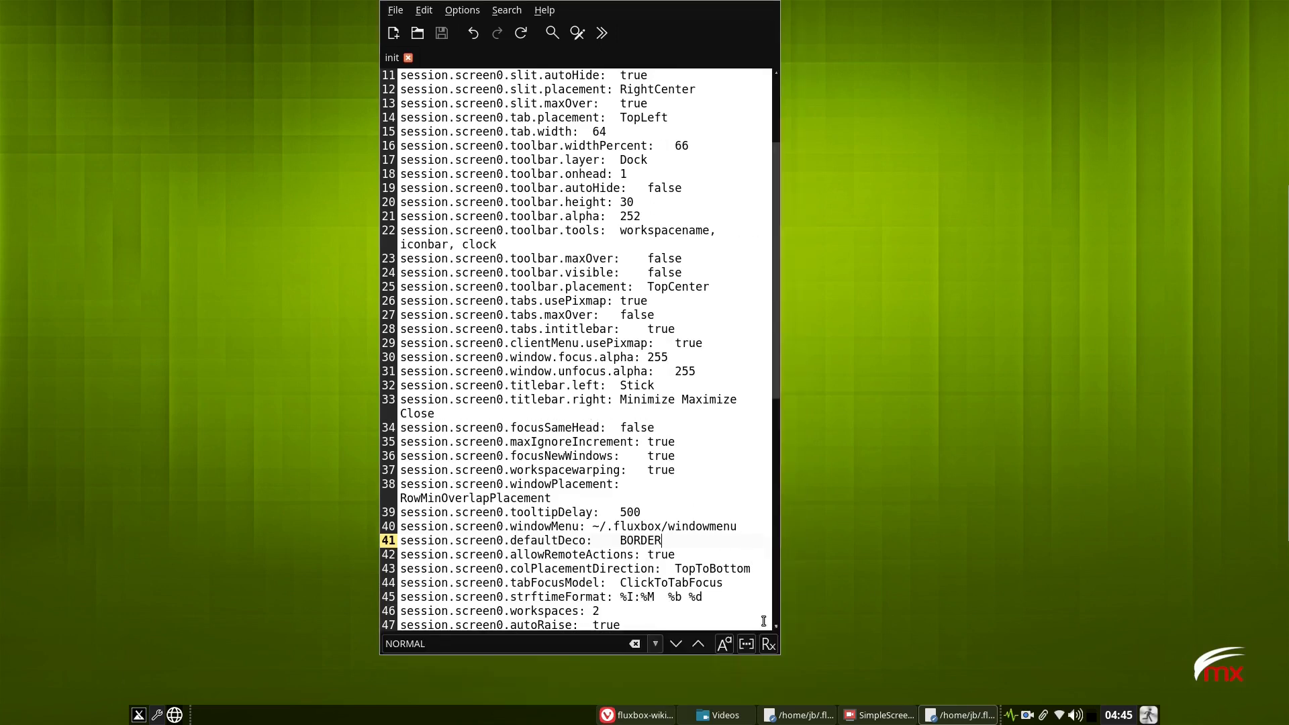
pyautogui.moveTo(314, 466)
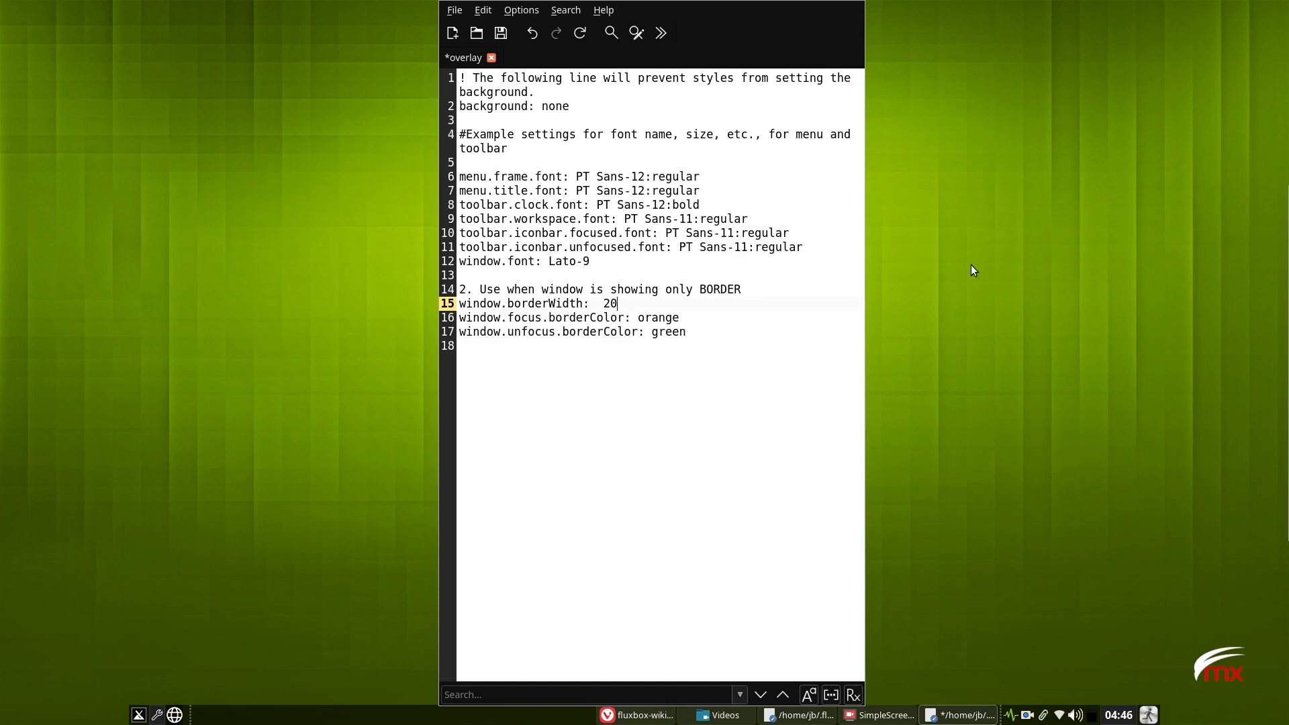
# - Set window.borderWidth to 3 alongside the orange focused and green unfocused border colours
pyautogui.write('3')
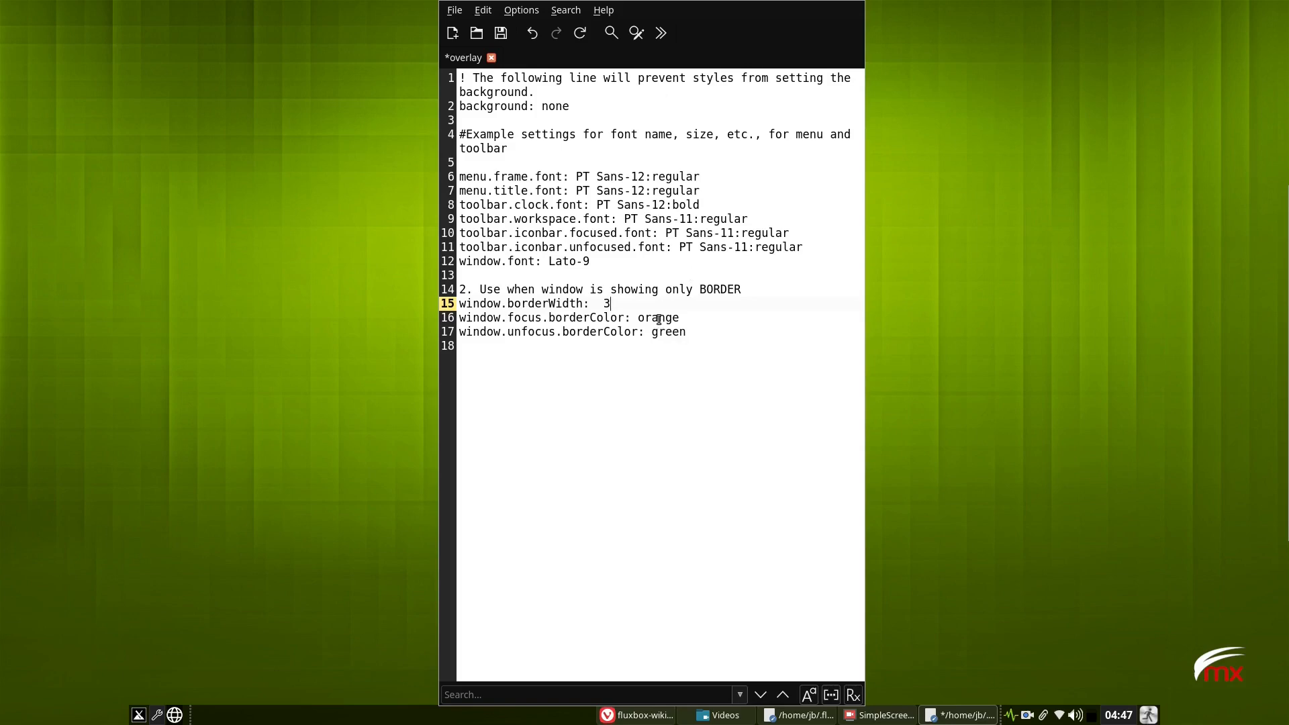
pyautogui.moveTo(427, 431)
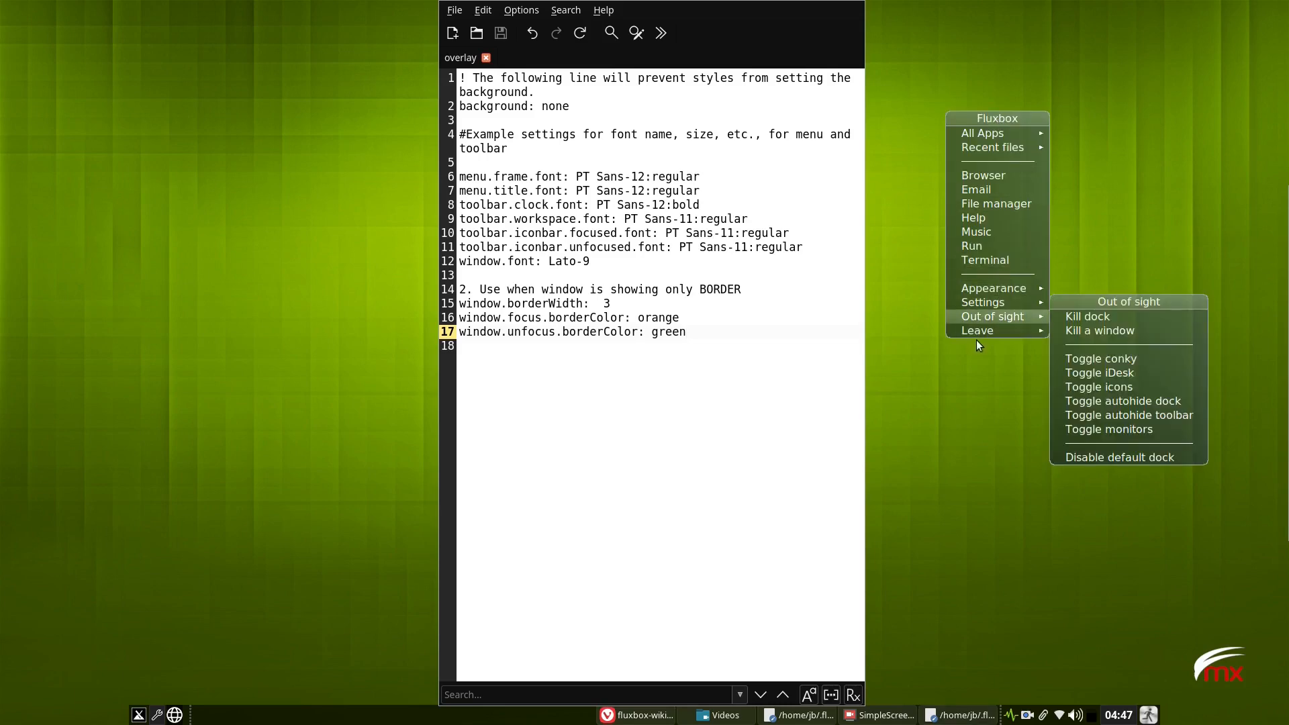
pyautogui.moveTo(977, 330)
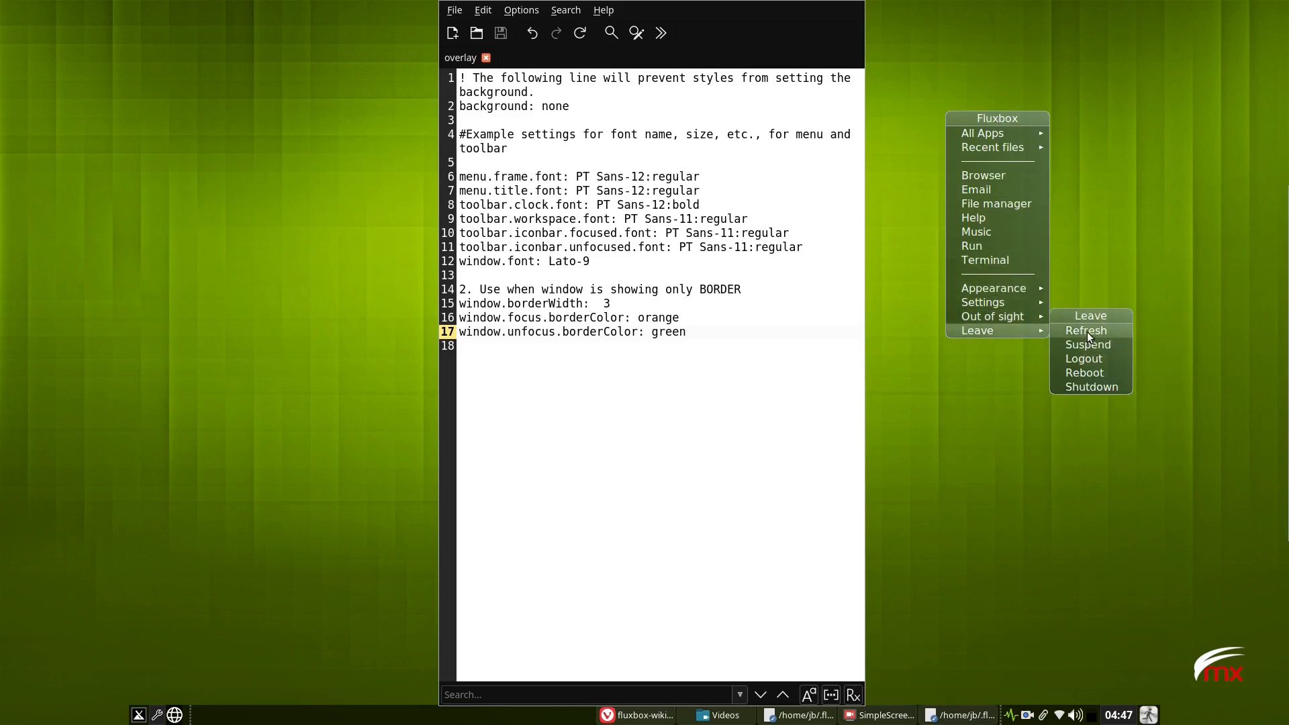
# - Refresh Fluxbox via Leave > Refresh and dismiss the fbsetbg wallpaper warning
pyautogui.click(1085, 330)
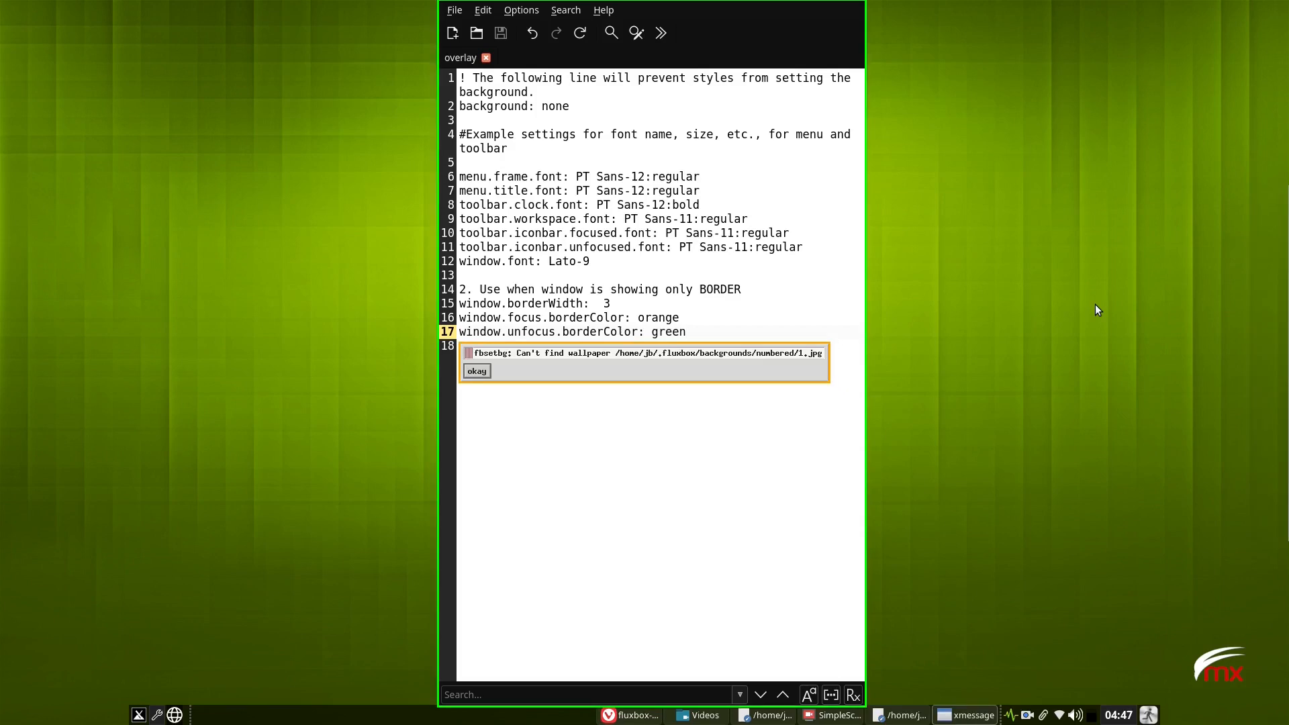
pyautogui.click(476, 371)
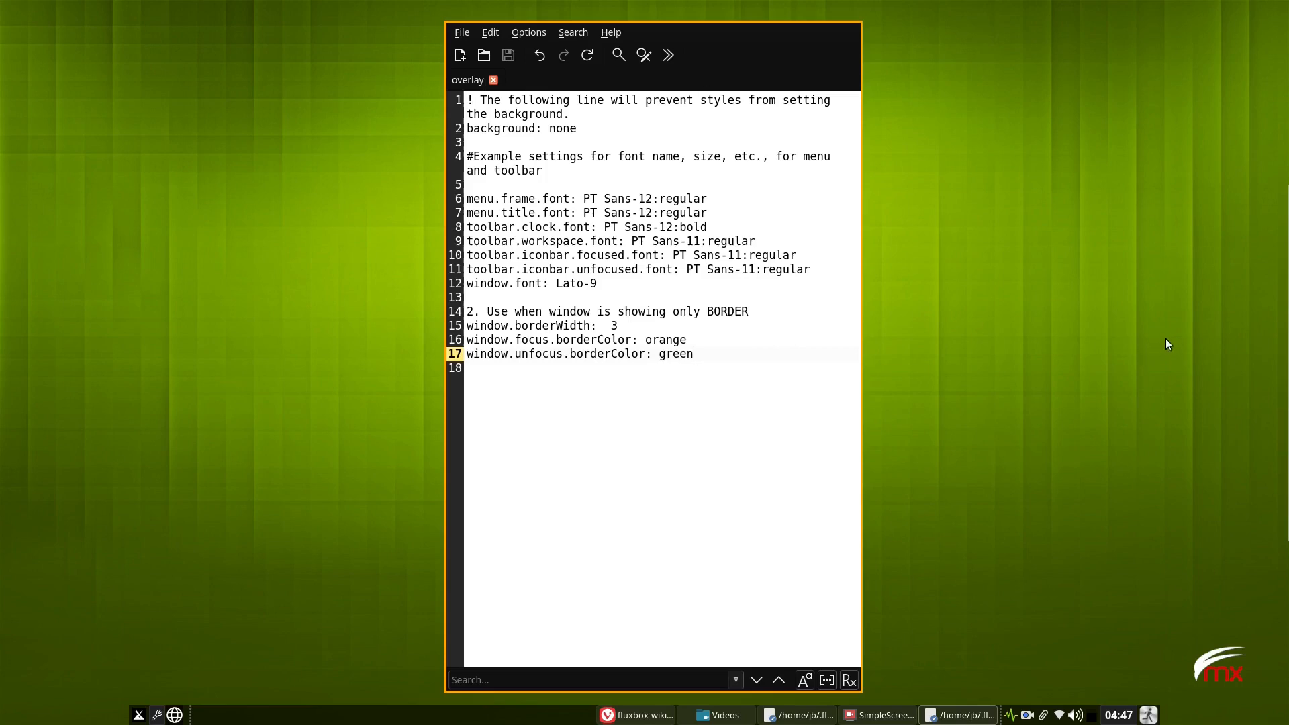
pyautogui.moveTo(1013, 254)
pyautogui.write('10')
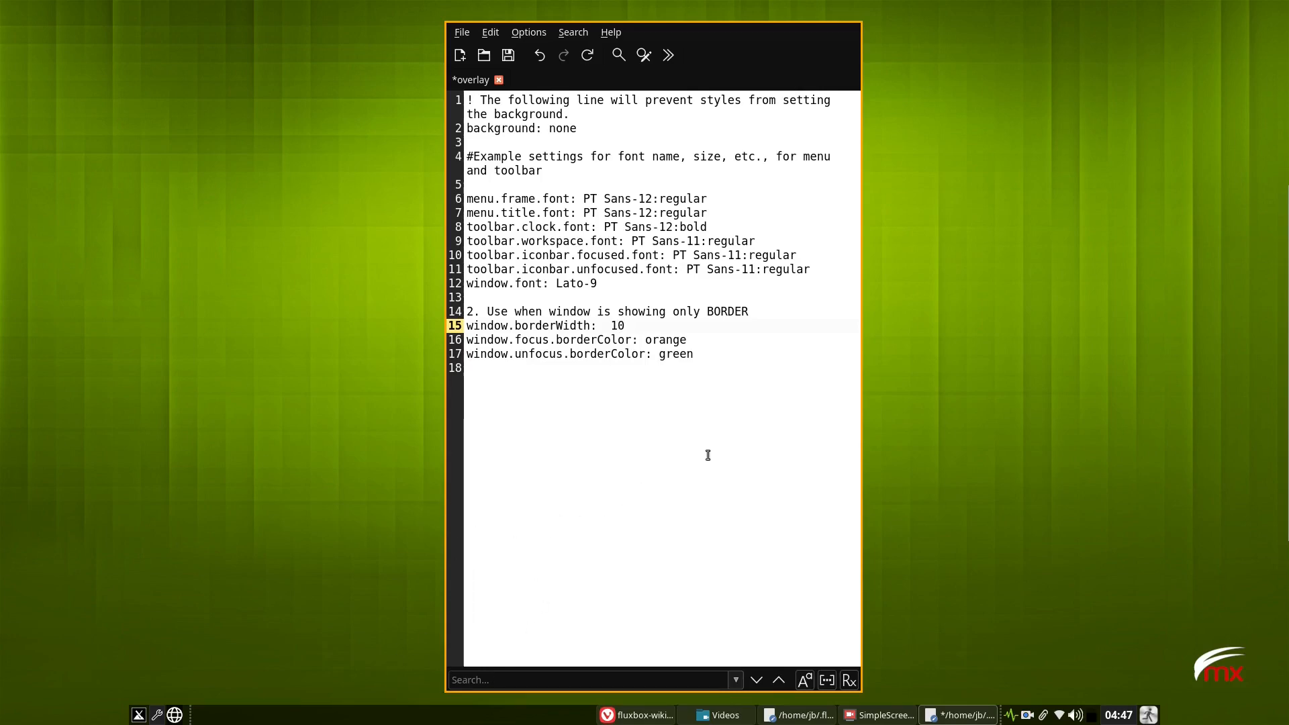
# - Change window.borderWidth to 10 and save the overlay file
pyautogui.press('Return')
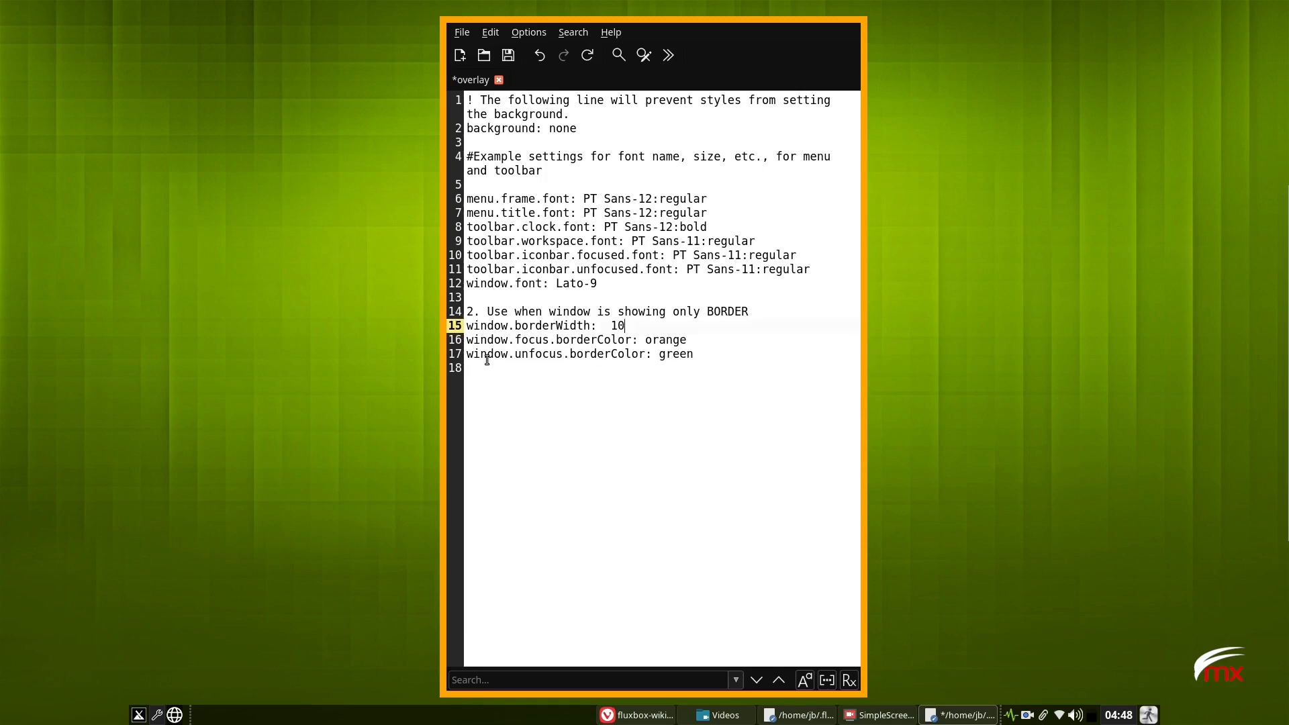
pyautogui.click(507, 55)
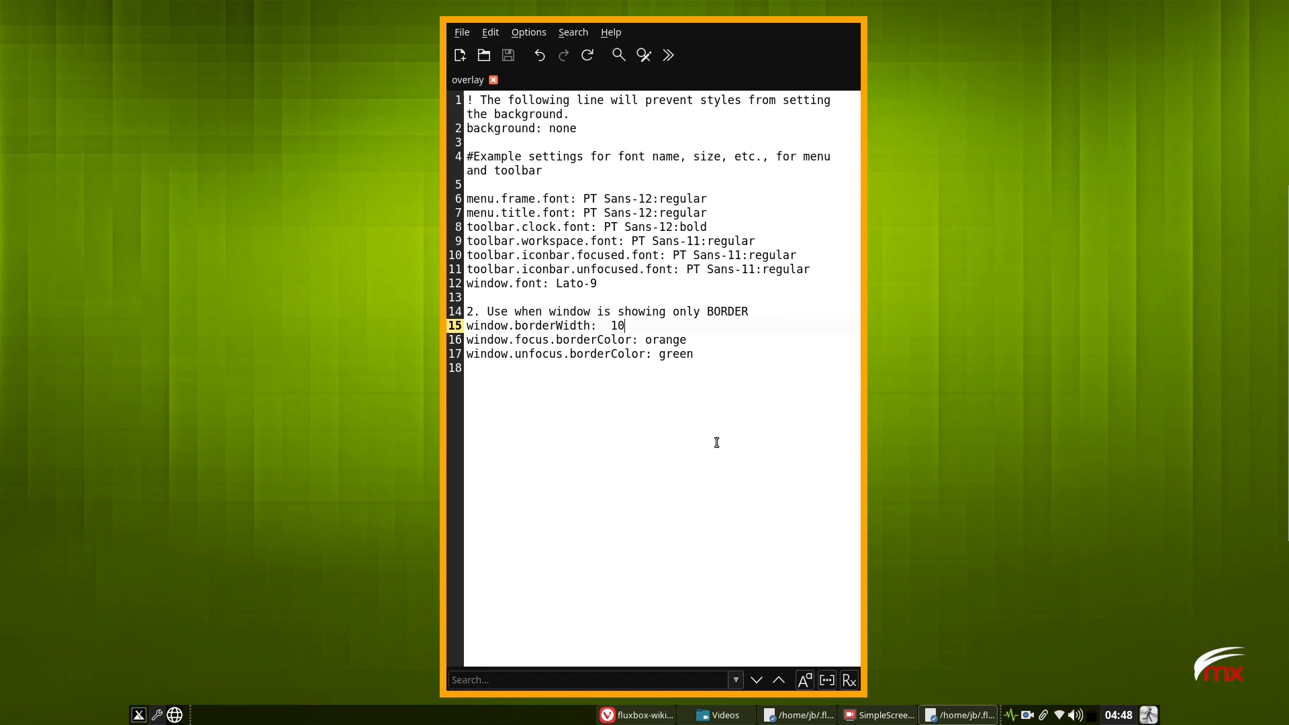